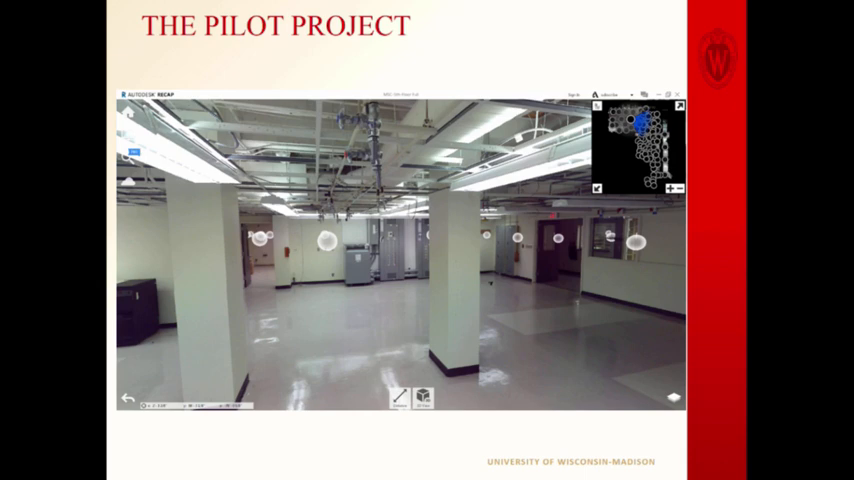
Step: Leave the PowerPoint slideshow and switch to the colour room scan in ReCap Pro
key("right")
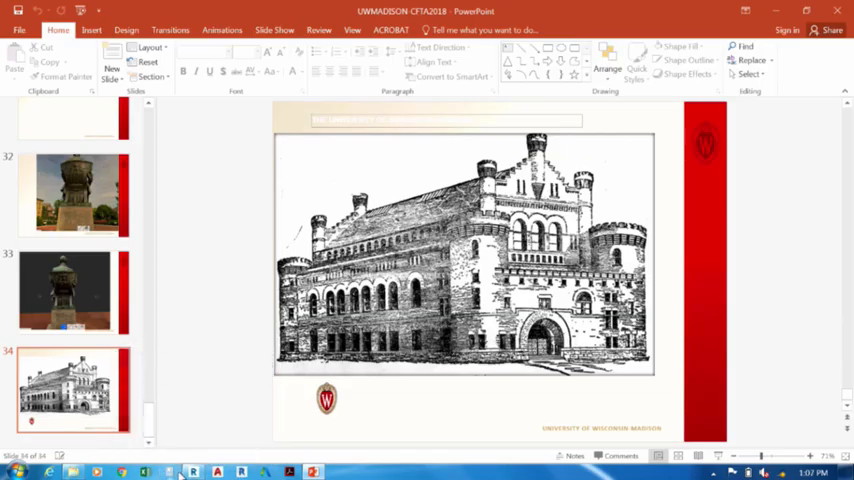
left_click(192, 472)
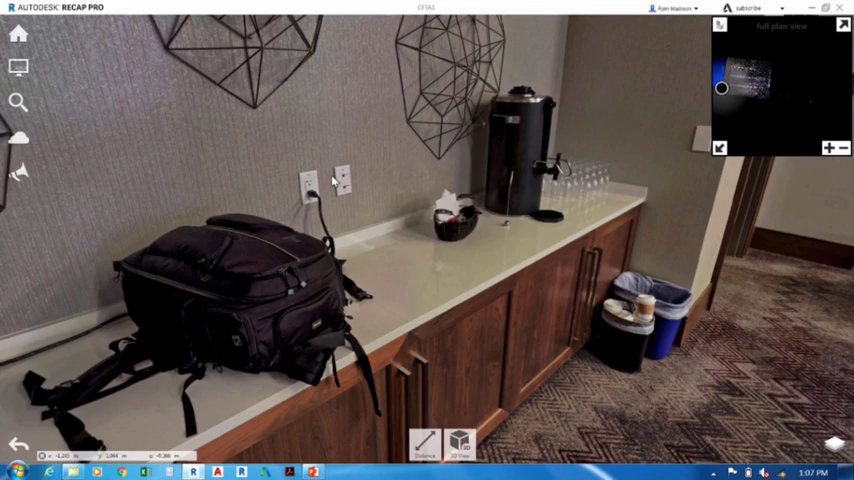
mouse_move(396, 264)
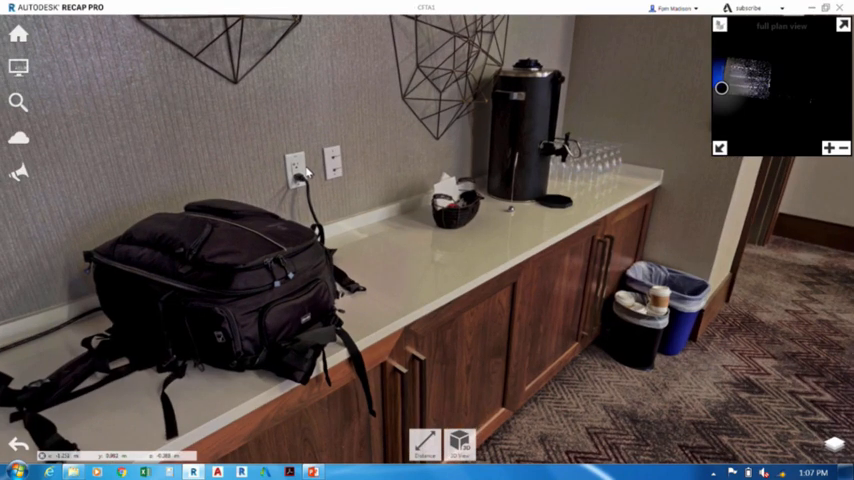
mouse_move(360, 176)
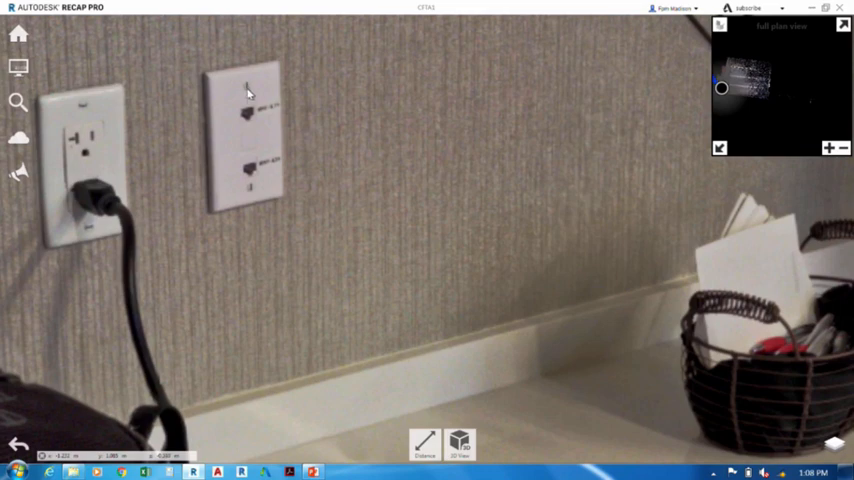
mouse_move(250, 120)
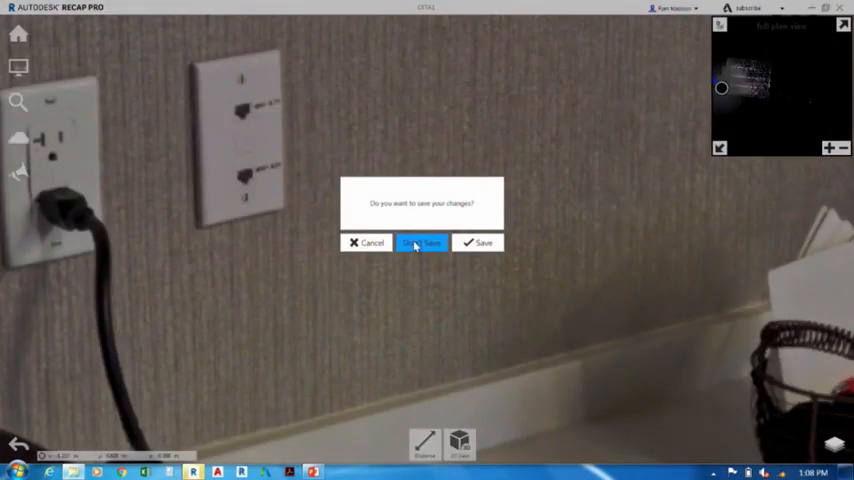
Step: Decline saving the colour scan changes and load the black-and-white scan project
left_click(420, 242)
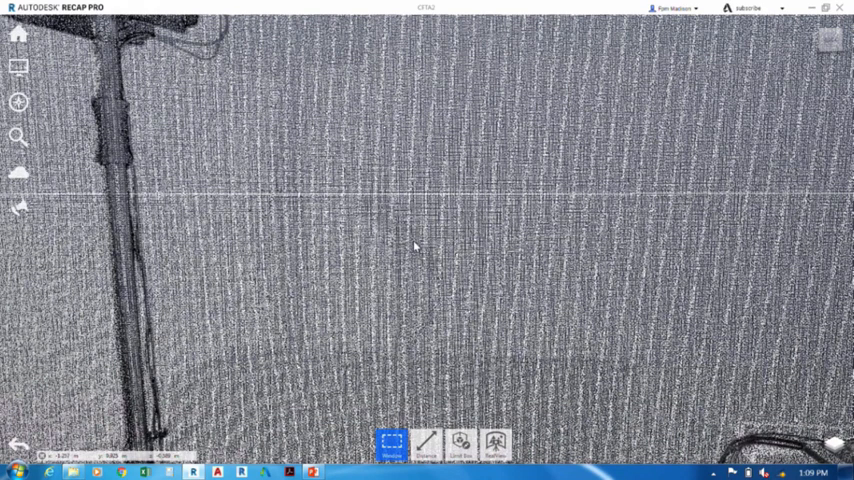
Step: Enter a scan station's panoramic view and turn toward the row of banquet chairs
left_click(392, 448)
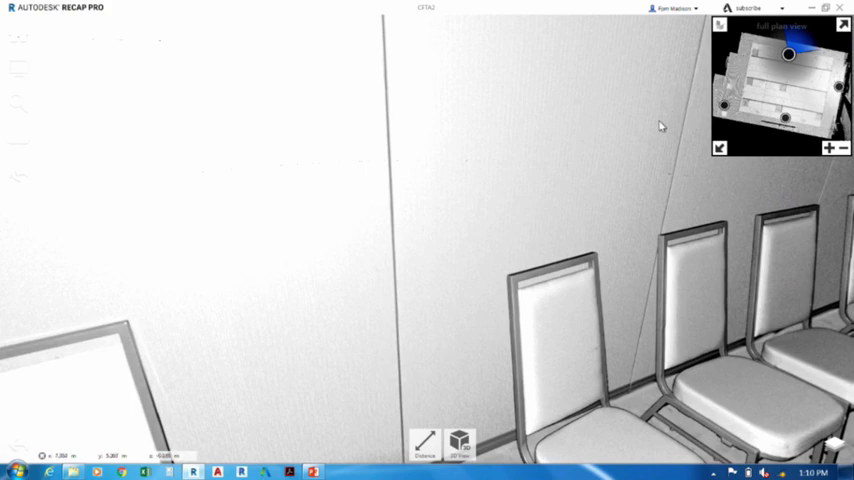
mouse_move(676, 162)
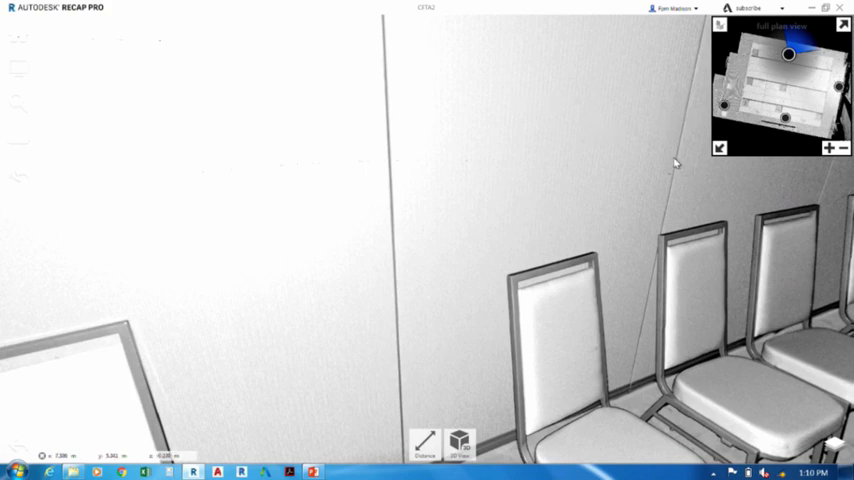
left_click_drag(676, 164, 520, 98)
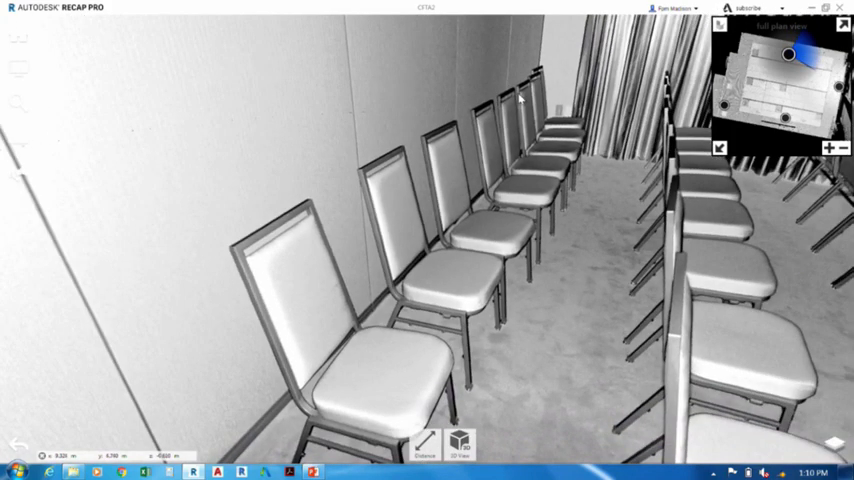